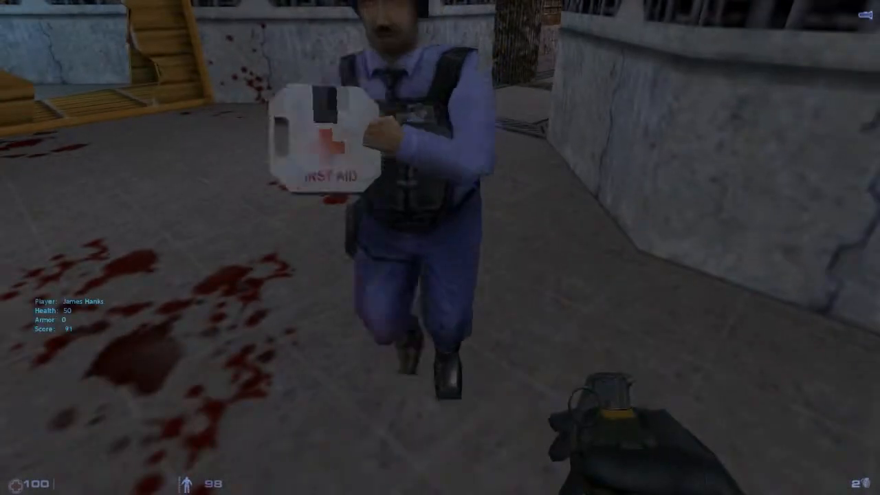
Step: Pause the match and scroll through the Keyboard bindings for combat and weapon actions
{"action": "key", "text": "Escape"}
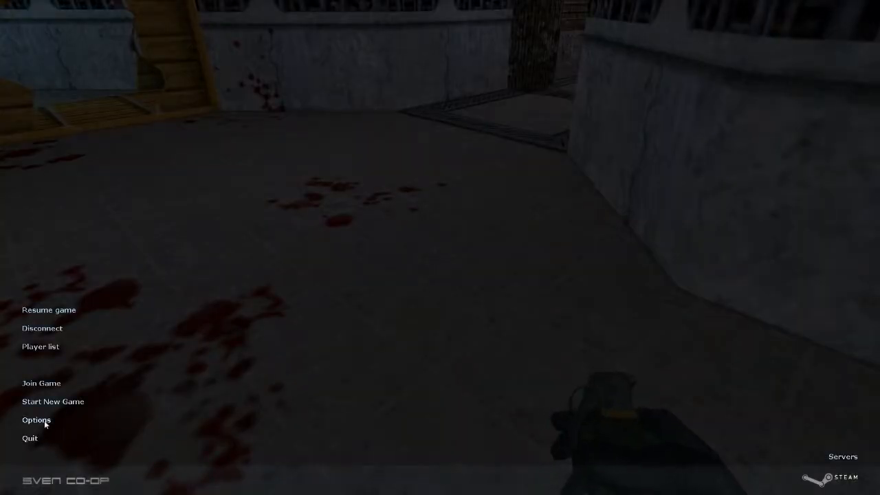
{"action": "left_click", "coordinate": [37, 420]}
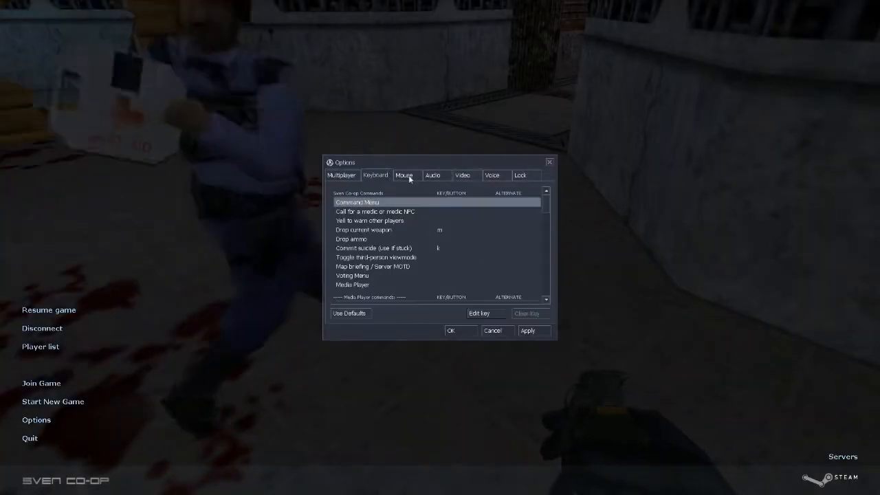
{"action": "left_click", "coordinate": [375, 175]}
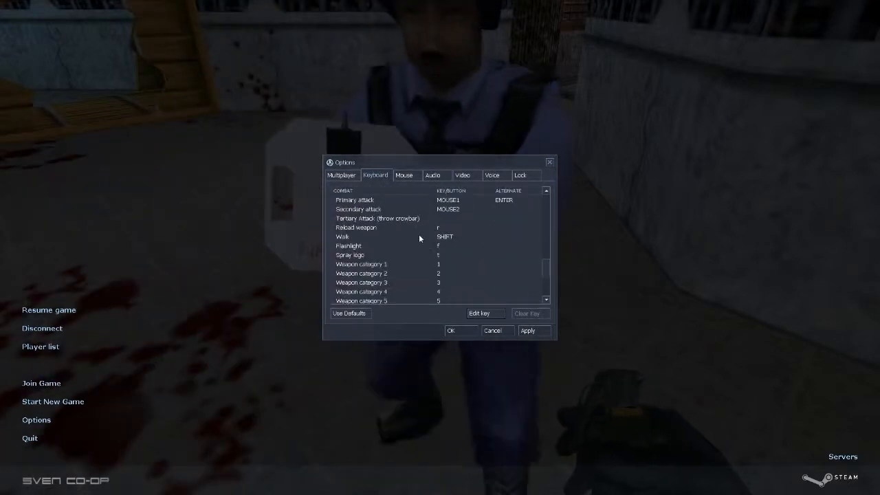
{"action": "scroll", "scroll_direction": "down", "scroll_amount": 3}
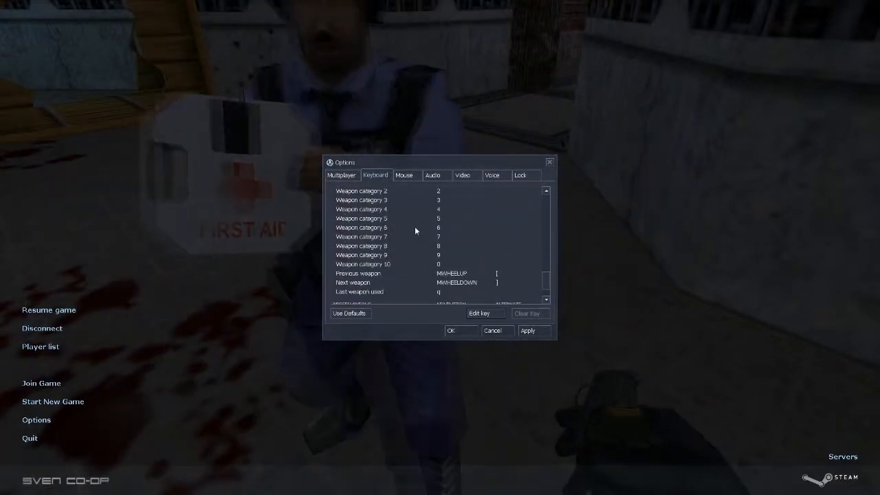
{"action": "scroll", "scroll_direction": "down", "scroll_amount": 3}
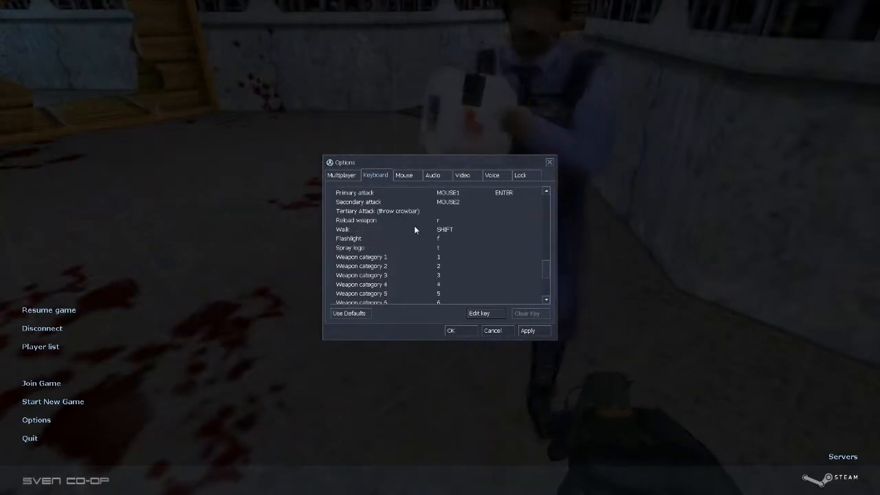
{"action": "scroll", "scroll_direction": "down", "scroll_amount": 3}
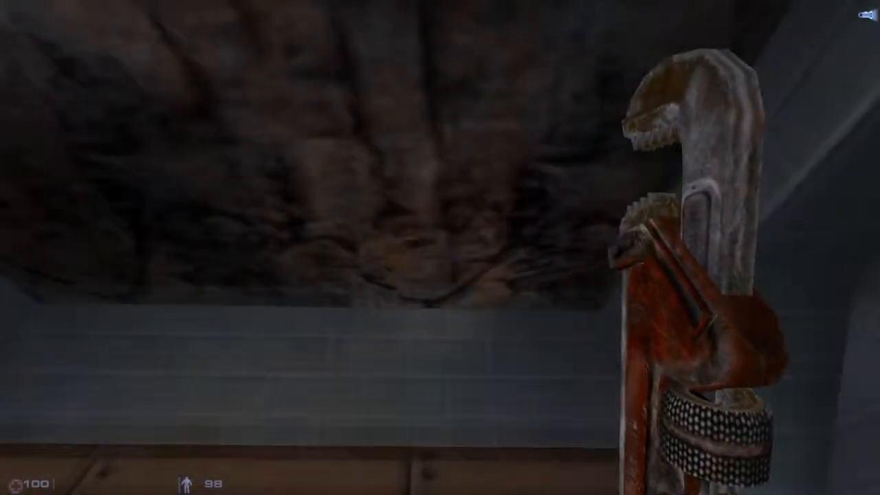
{"action": "mouse_move", "coordinate": [440, 247]}
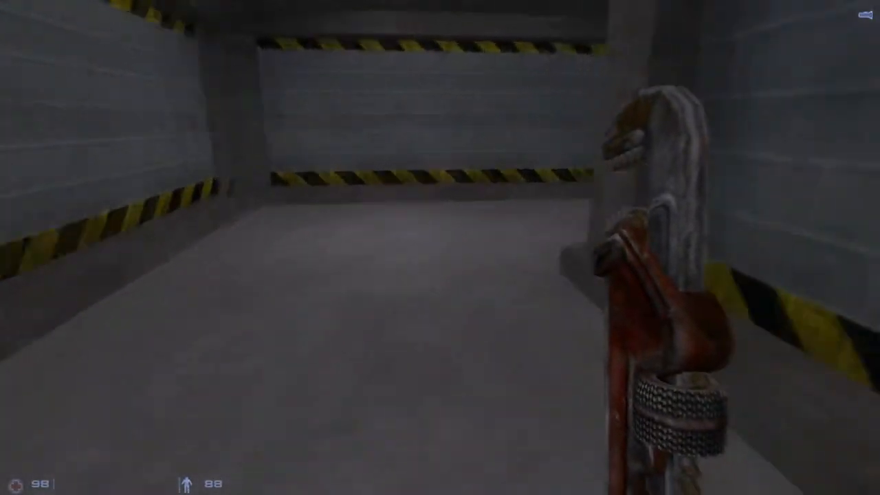
Step: Walk forward through the hazard-striped corridors with the wrench equipped
{"action": "key", "text": "w"}
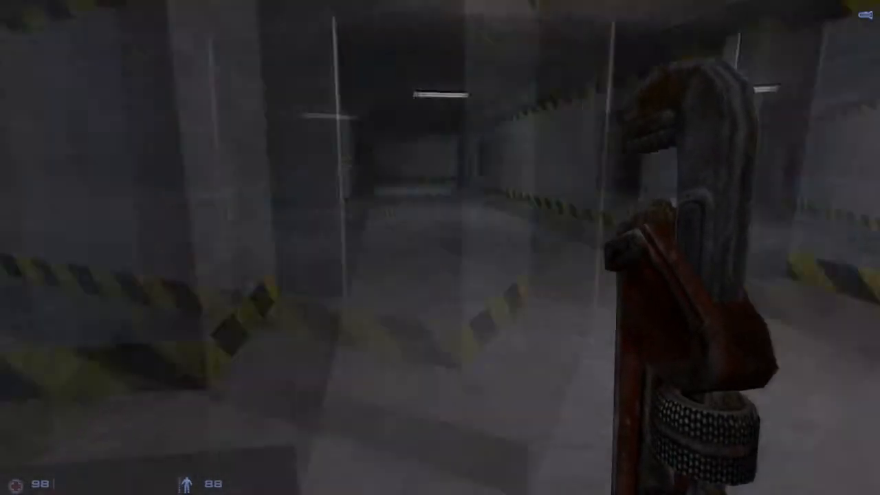
{"action": "key", "text": "TAB"}
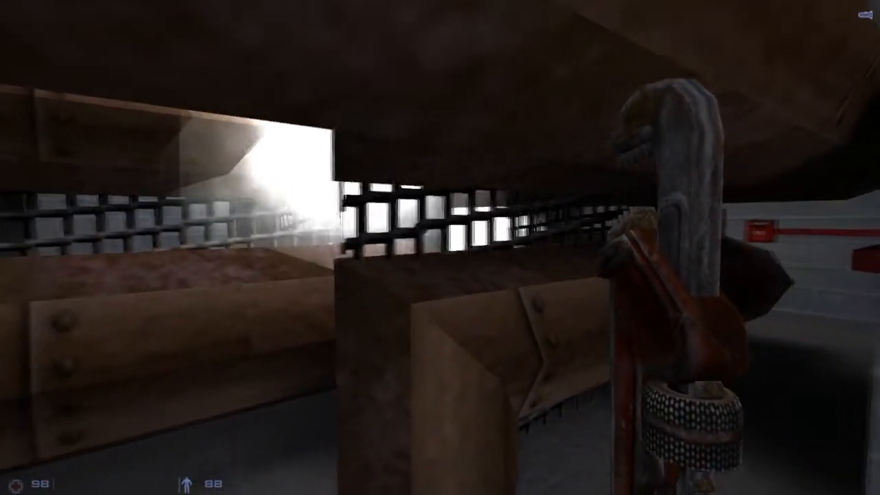
{"action": "key", "text": "shift+tab"}
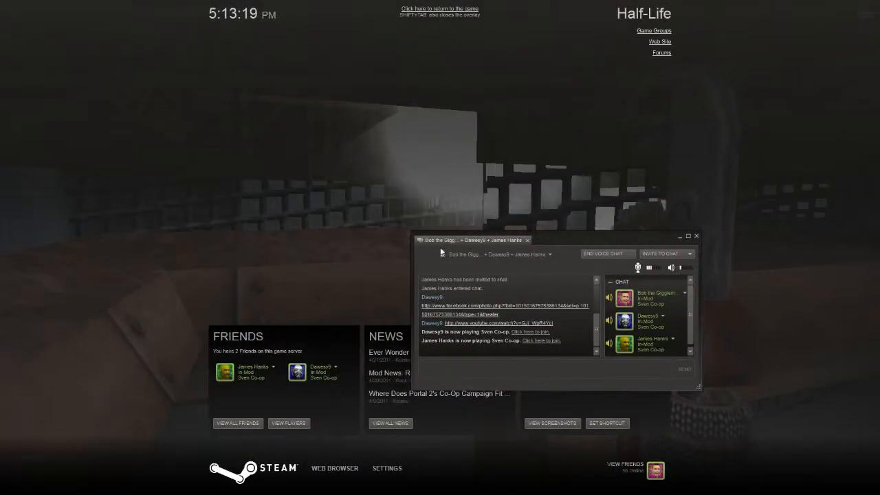
{"action": "left_click", "coordinate": [439, 8]}
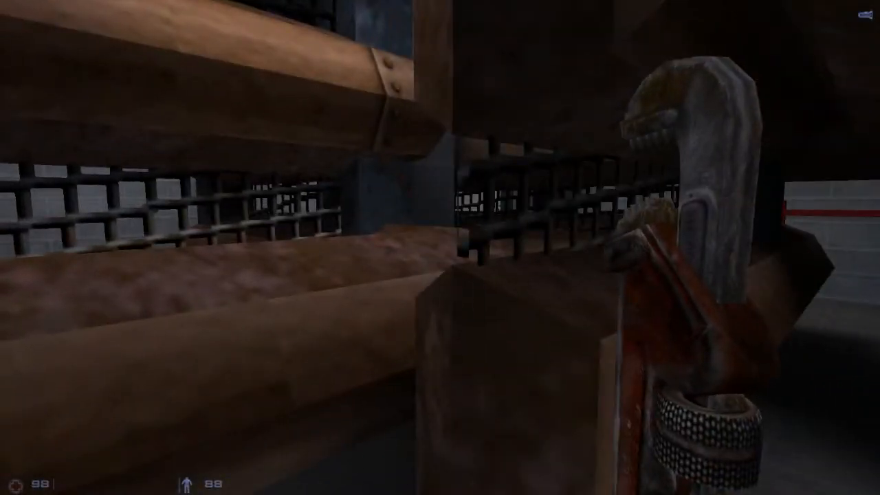
{"action": "key", "text": "Tab"}
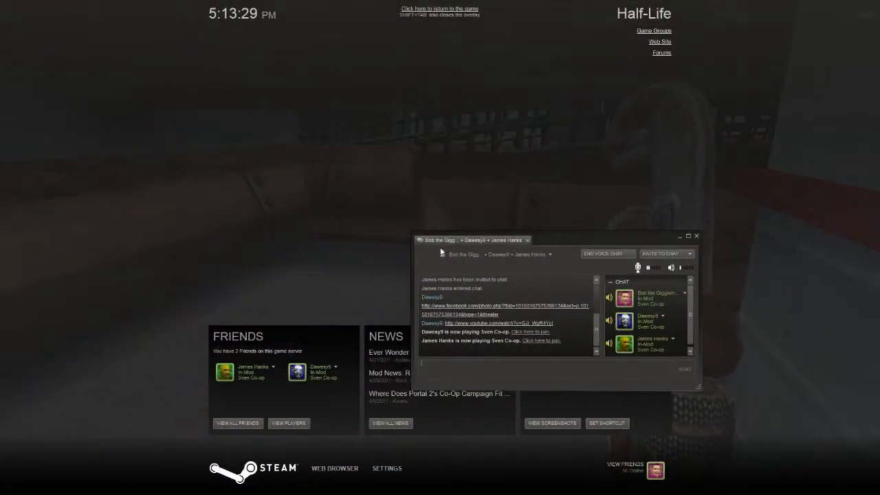
{"action": "left_click", "coordinate": [439, 9]}
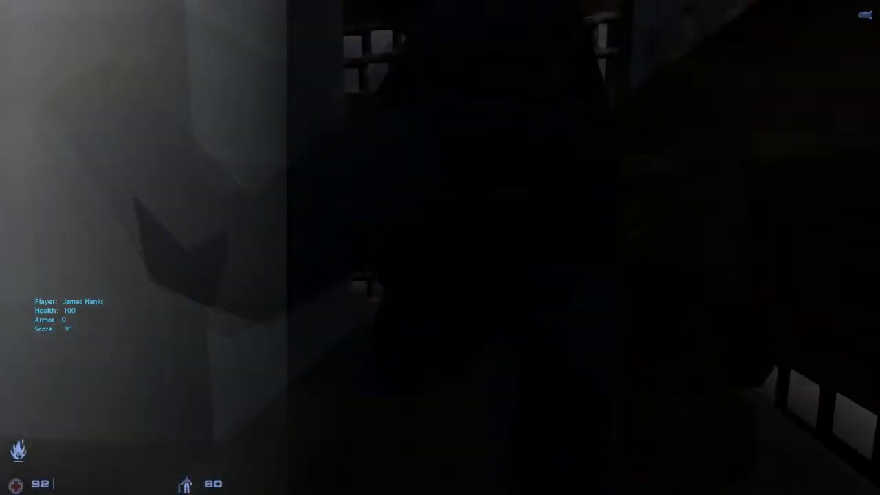
Step: Show the escape_series_3a scoreboard with the three players' scores and deaths
{"action": "key", "text": "Tab"}
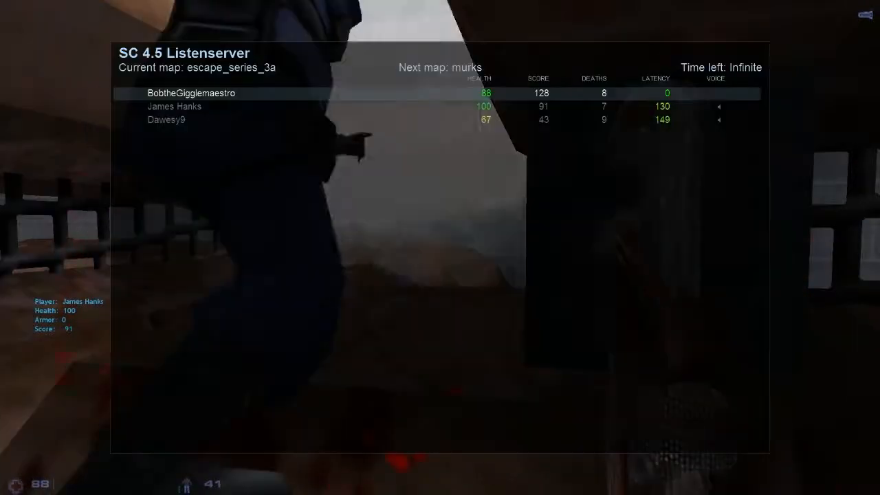